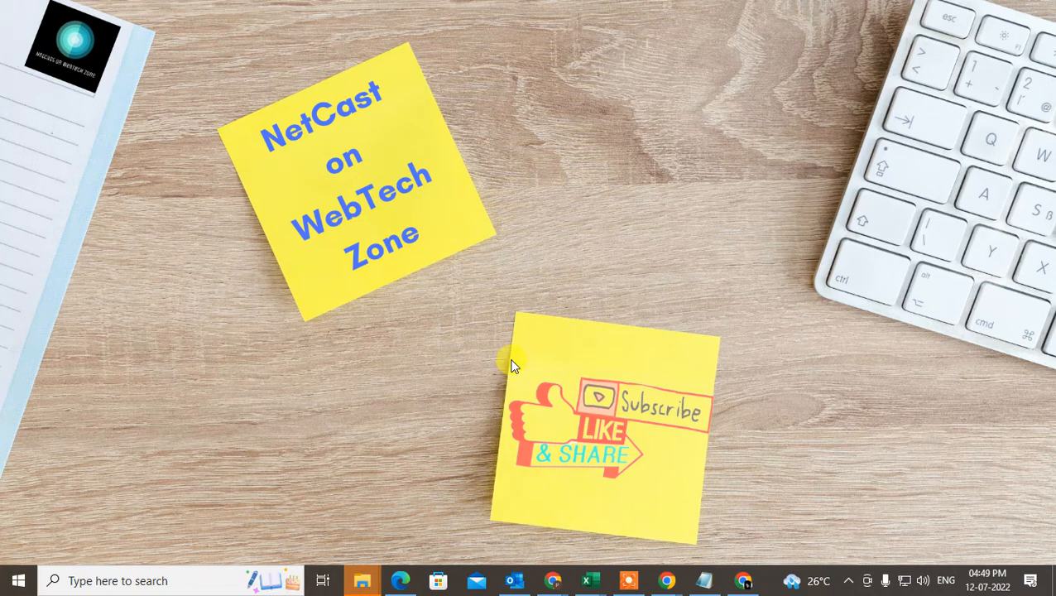
mouse_move(546, 106)
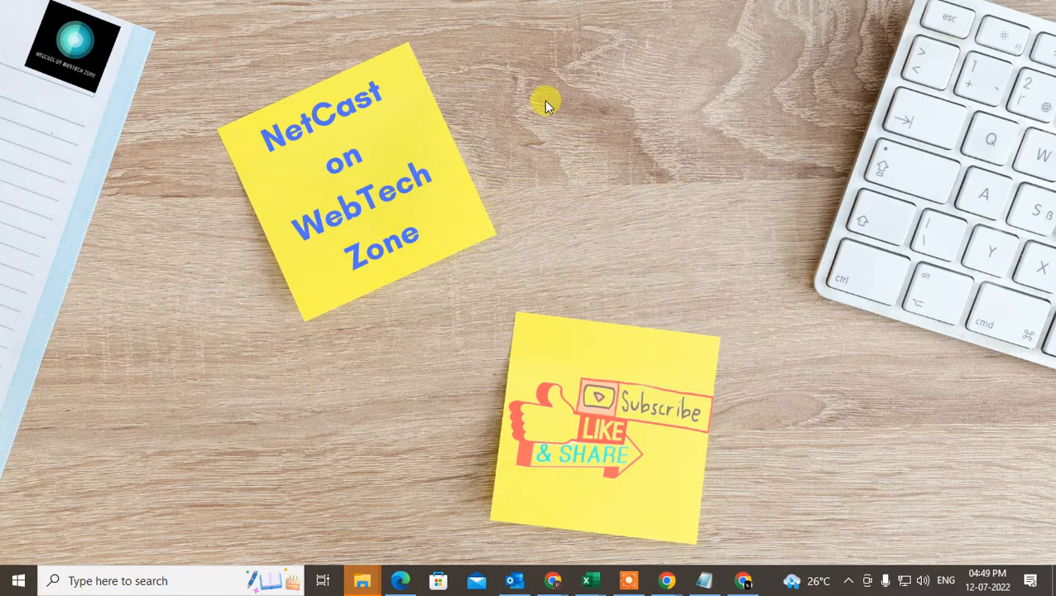
mouse_move(323, 108)
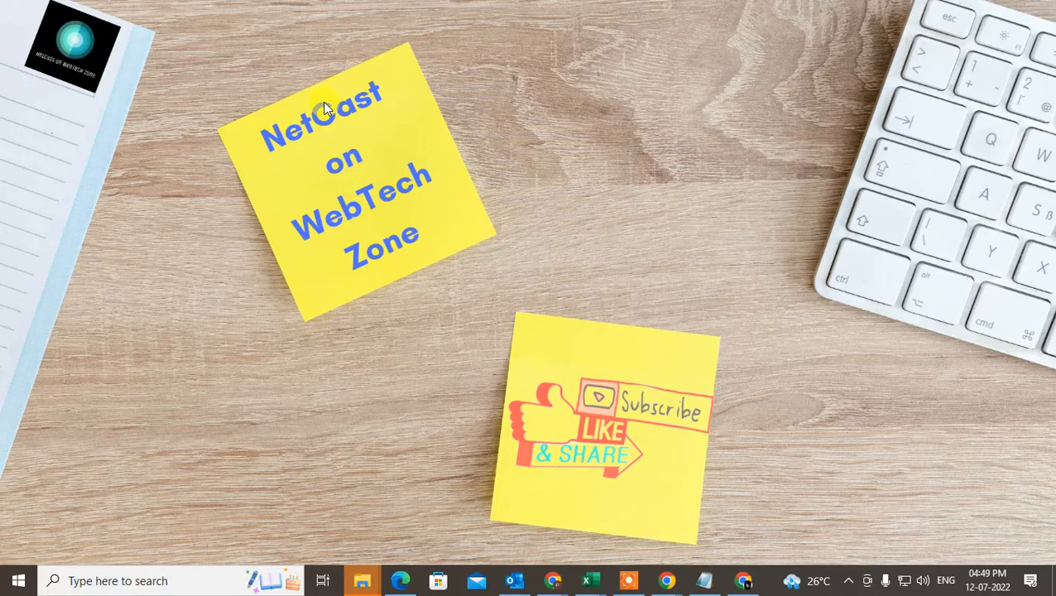
mouse_move(562, 381)
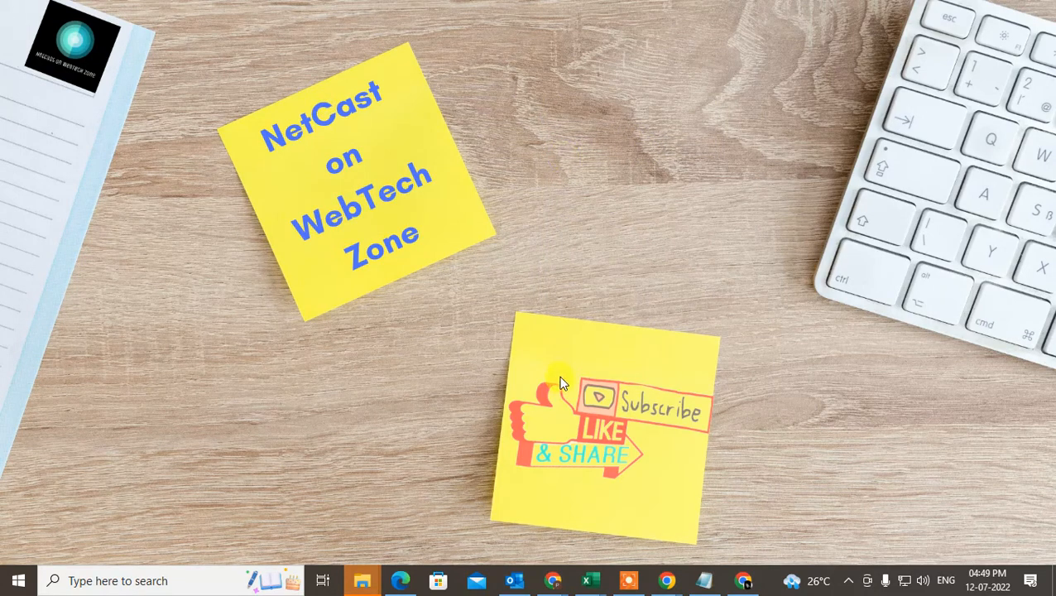
mouse_move(687, 442)
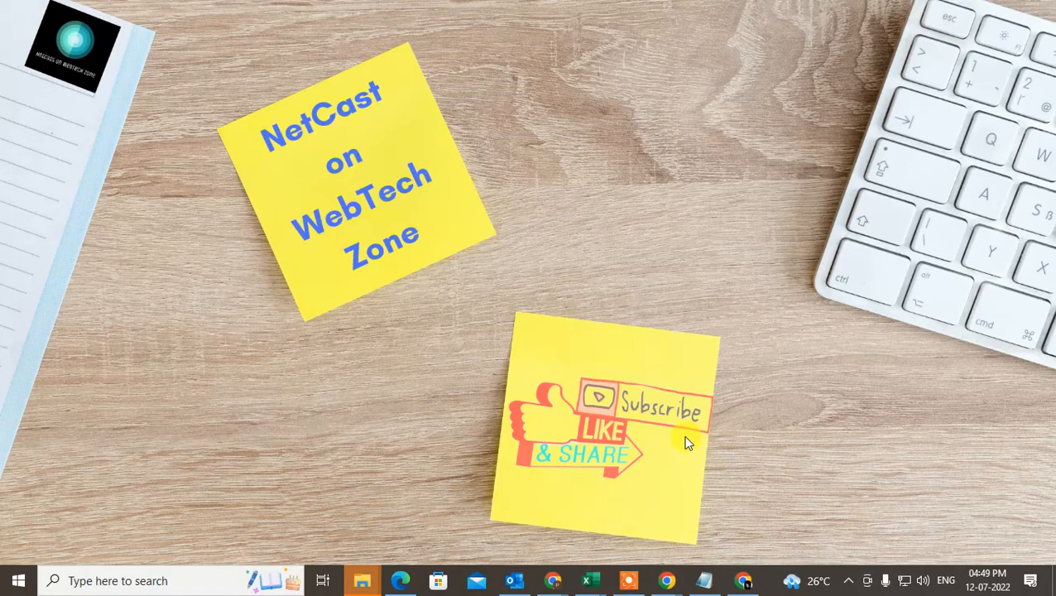
mouse_move(459, 286)
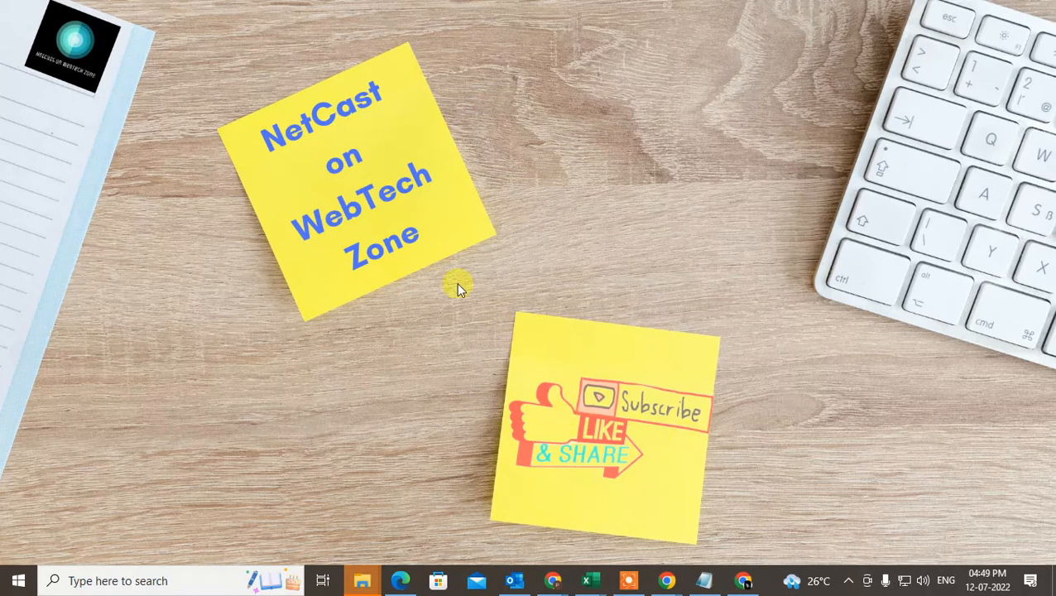
mouse_move(612, 230)
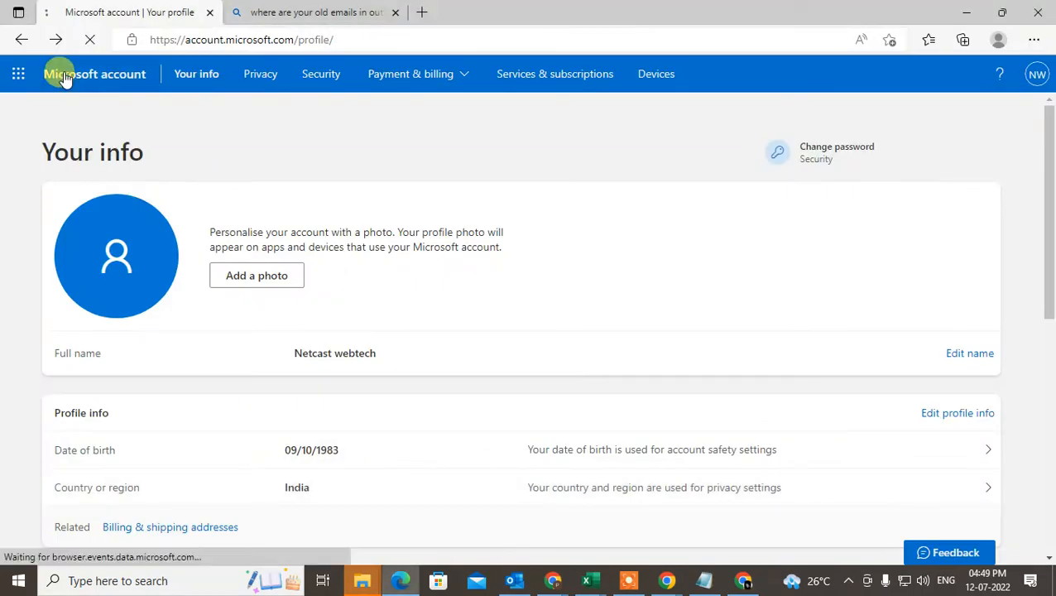
Open the Microsoft account profile from the Outlook inbox's account manager avatar
click(94, 74)
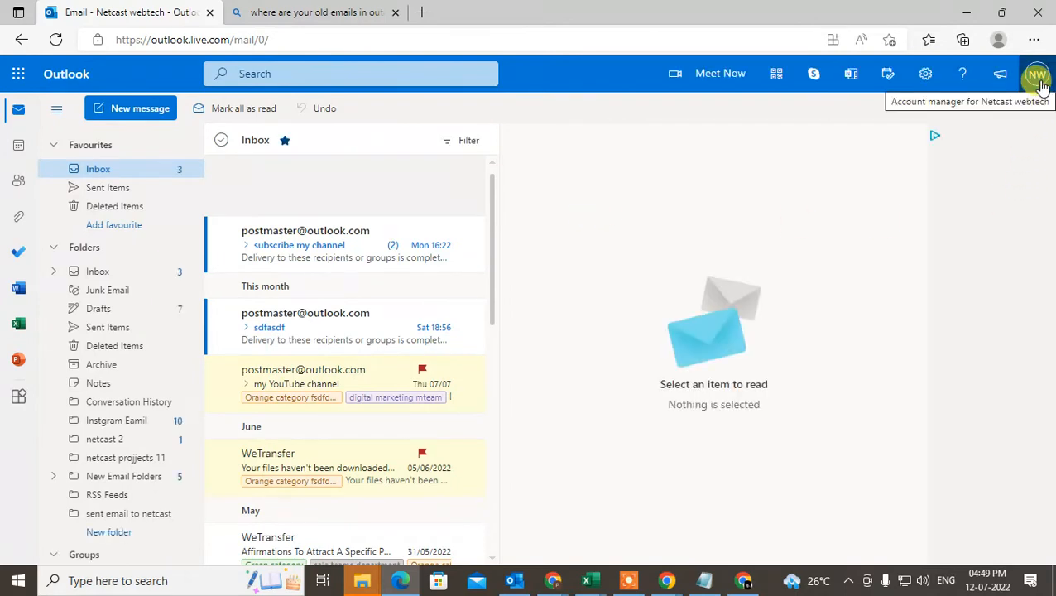
click(1037, 73)
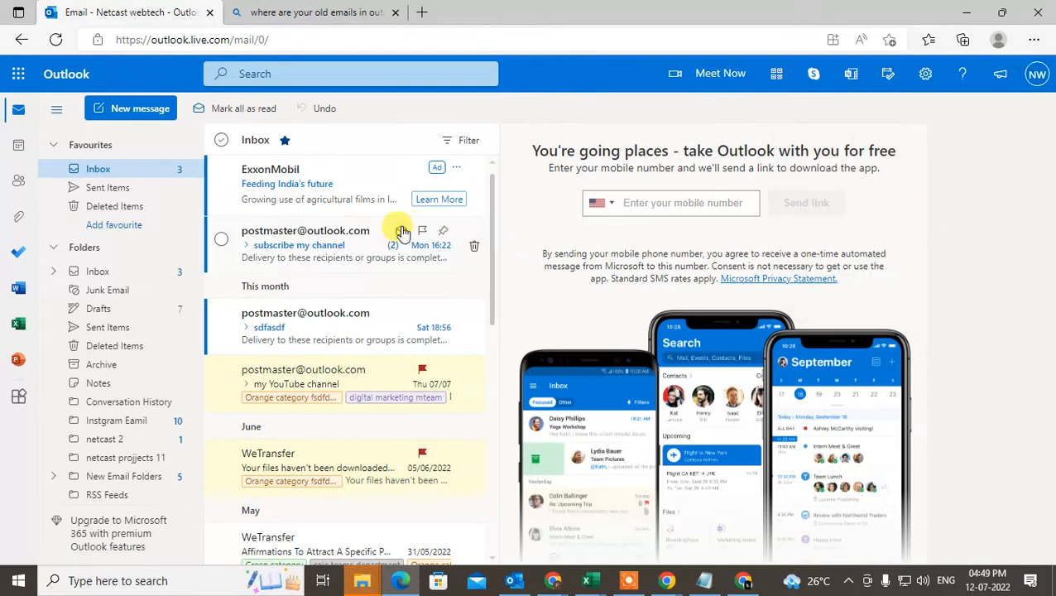
click(999, 39)
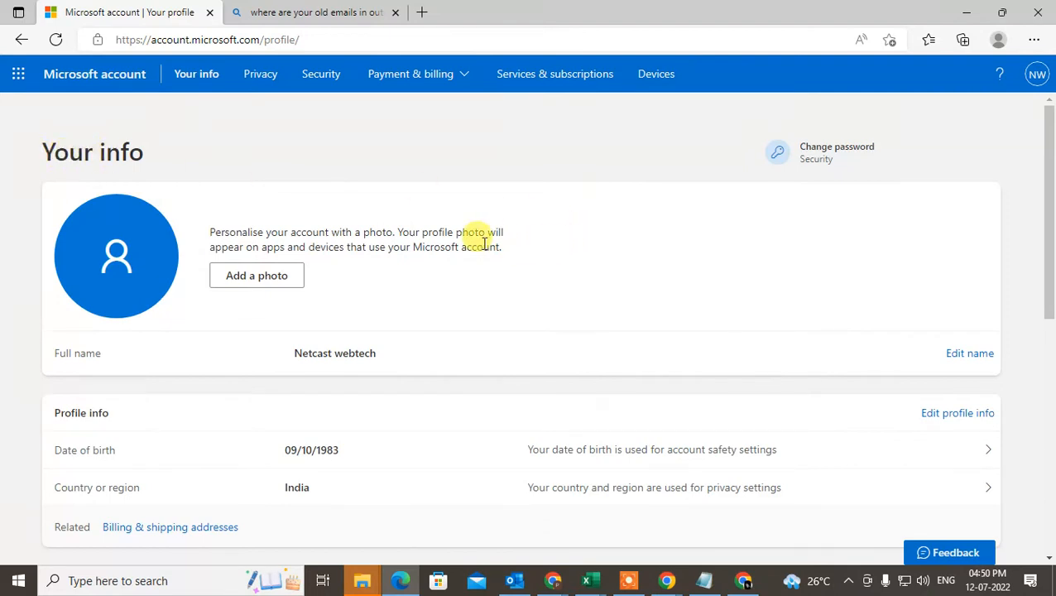
mouse_move(681, 209)
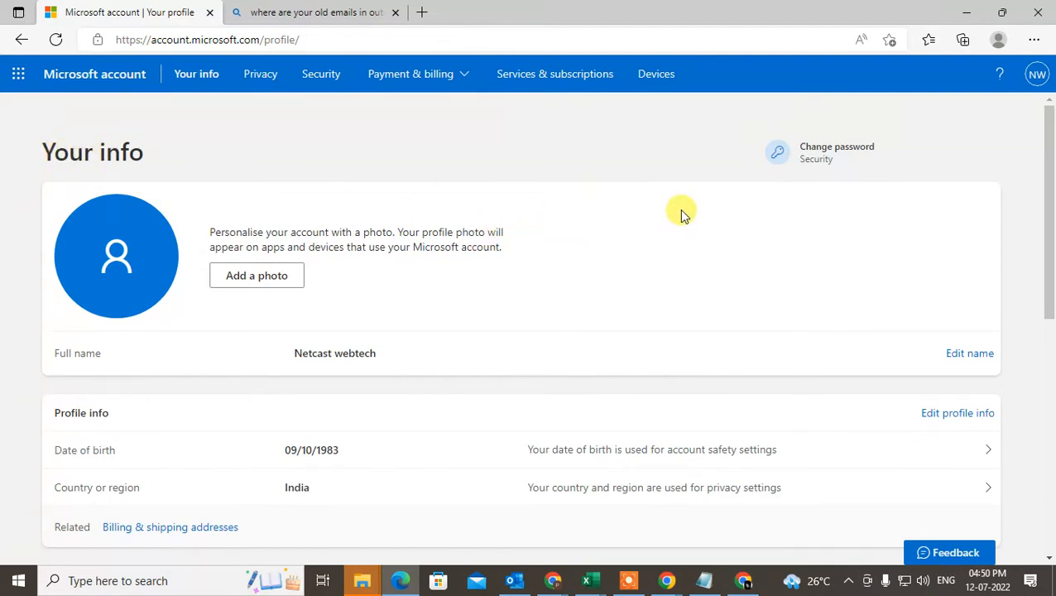
scroll(down, 3)
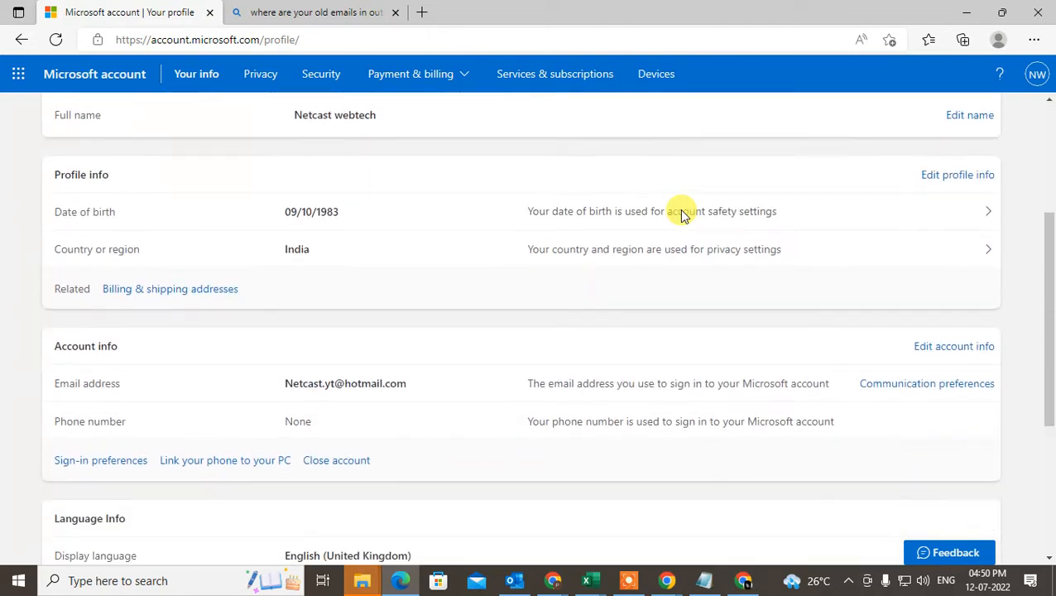
scroll(down, 3)
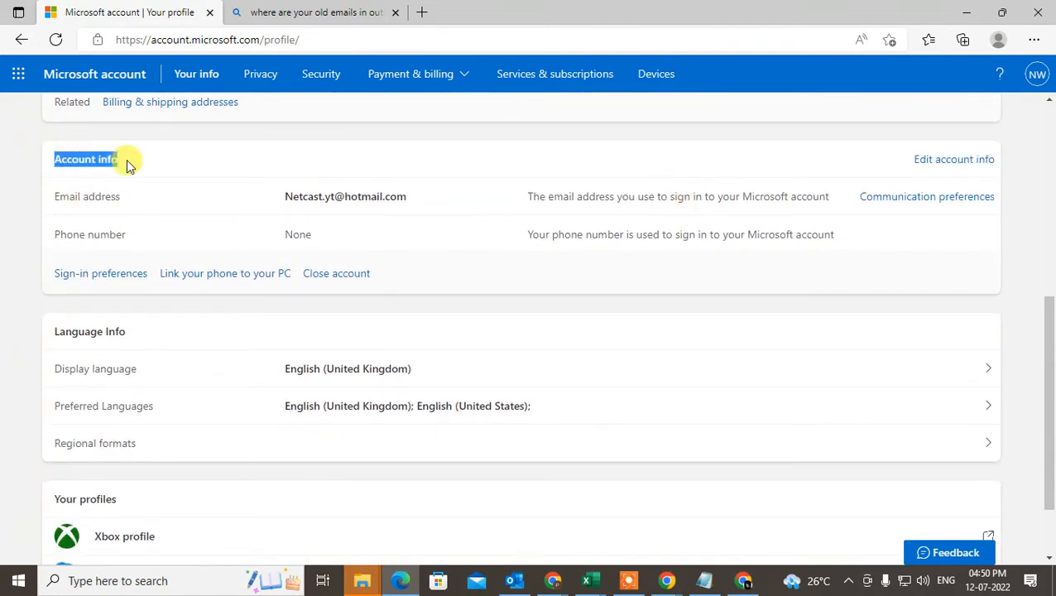
double_click(345, 197)
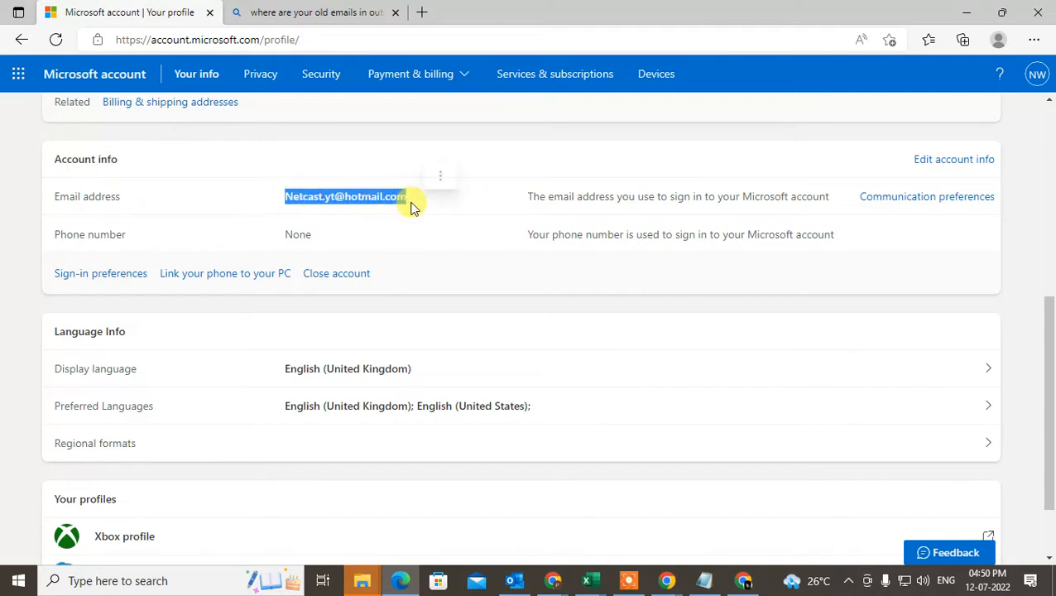
click(339, 196)
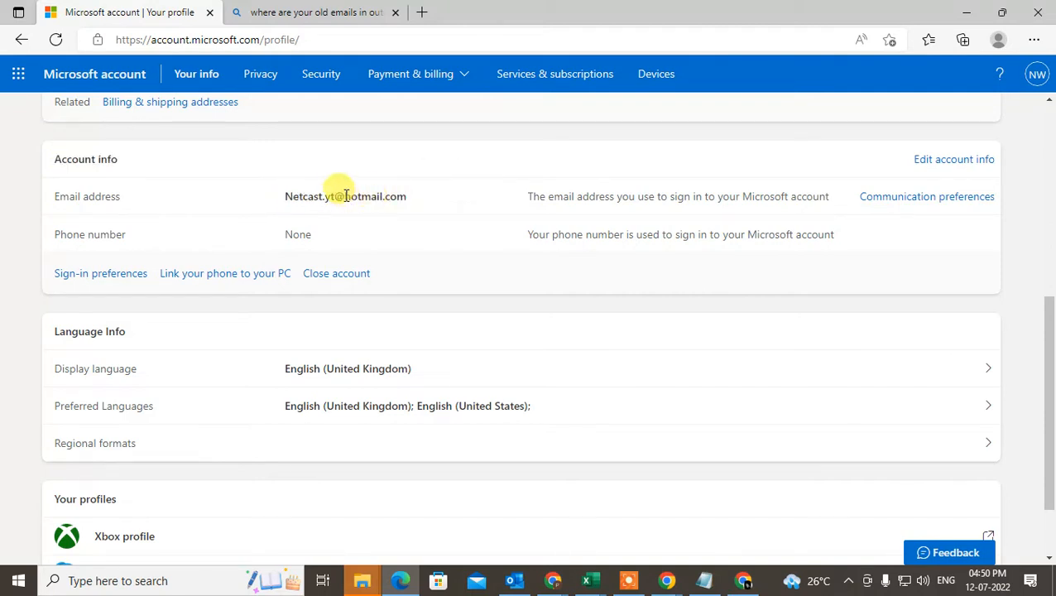
double_click(374, 196)
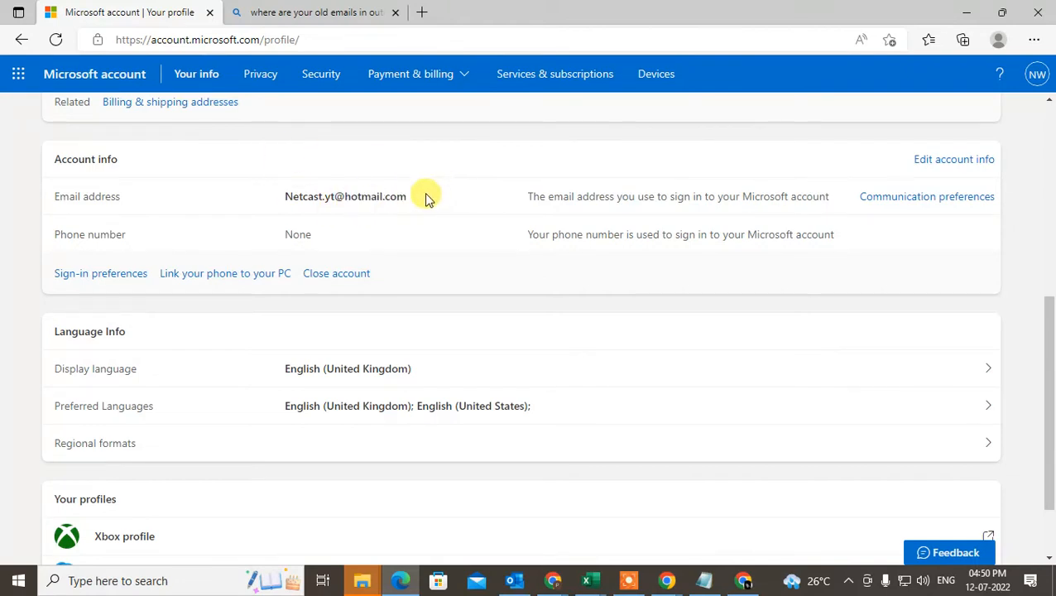
mouse_move(100, 273)
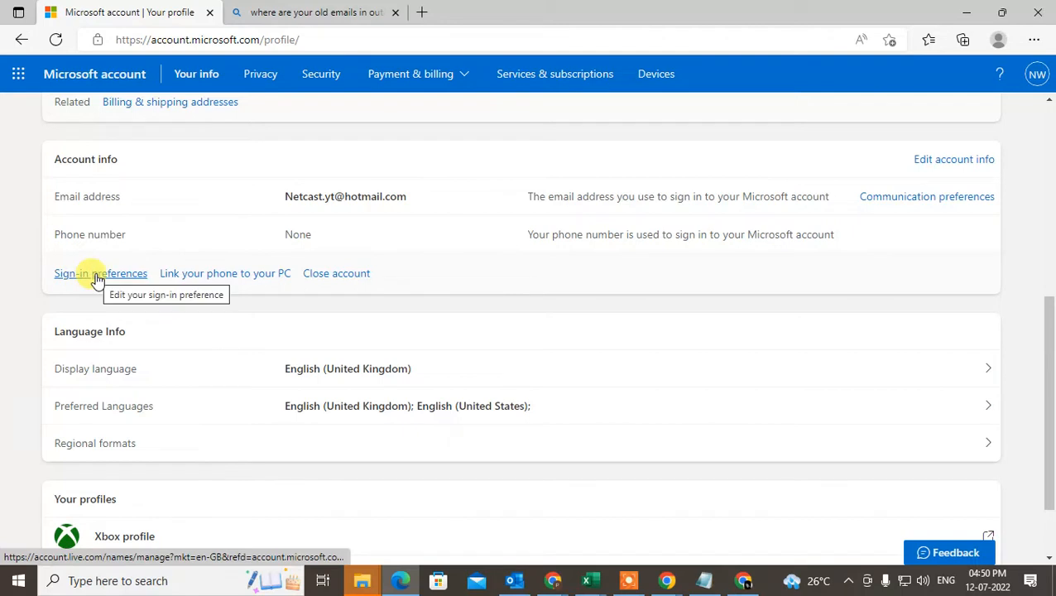
Open Sign-in preferences and choose Add email address under Account alias
click(101, 274)
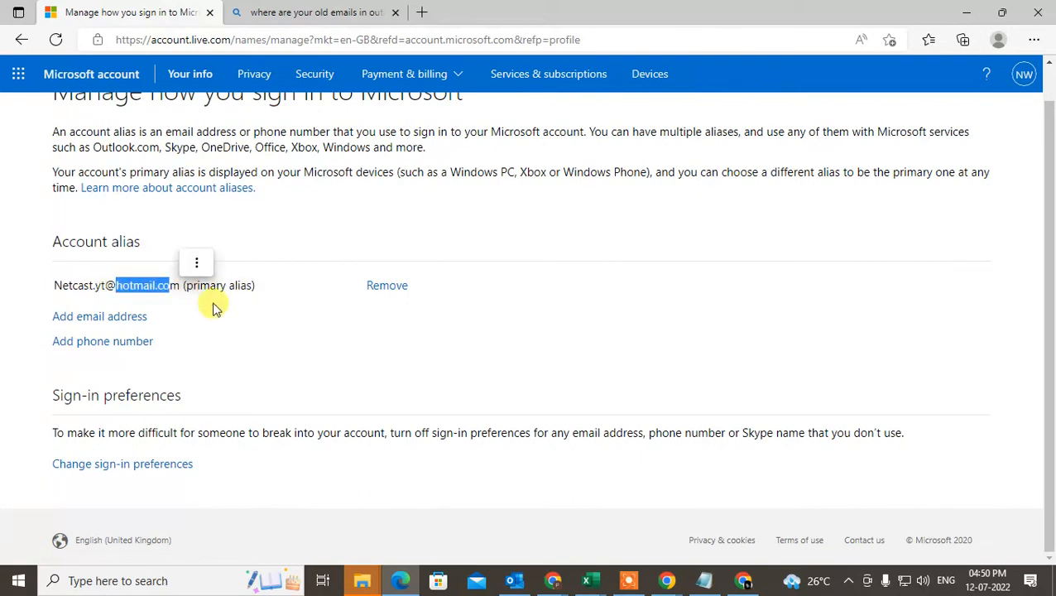
click(99, 316)
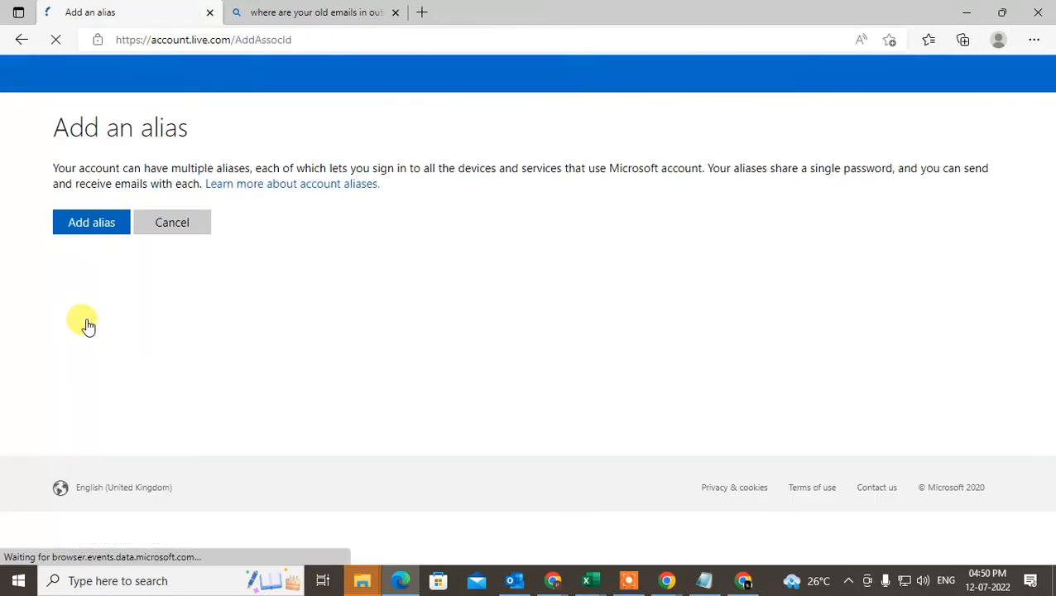
click(263, 238)
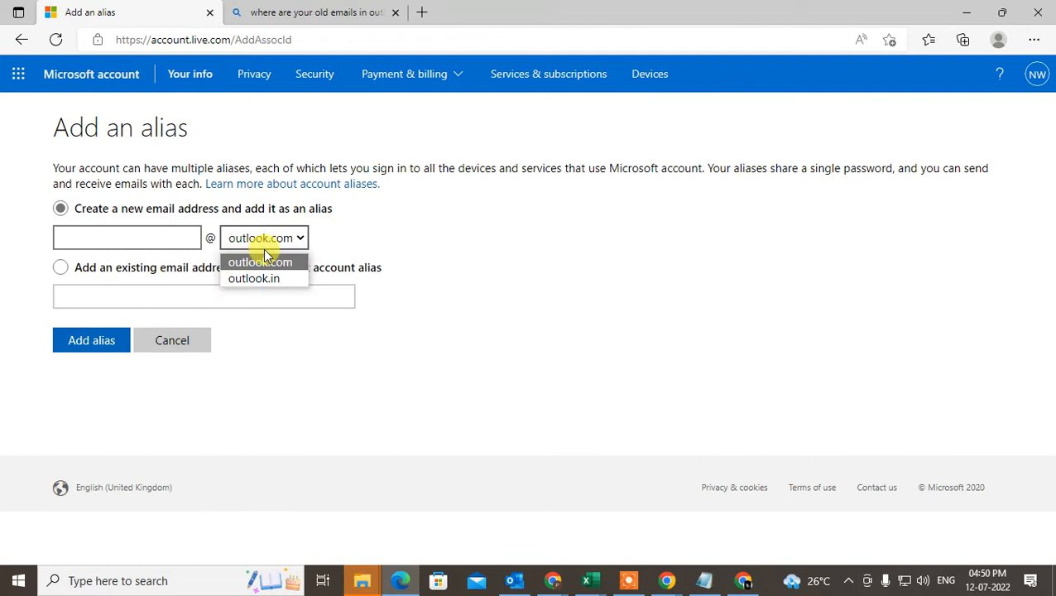
click(259, 262)
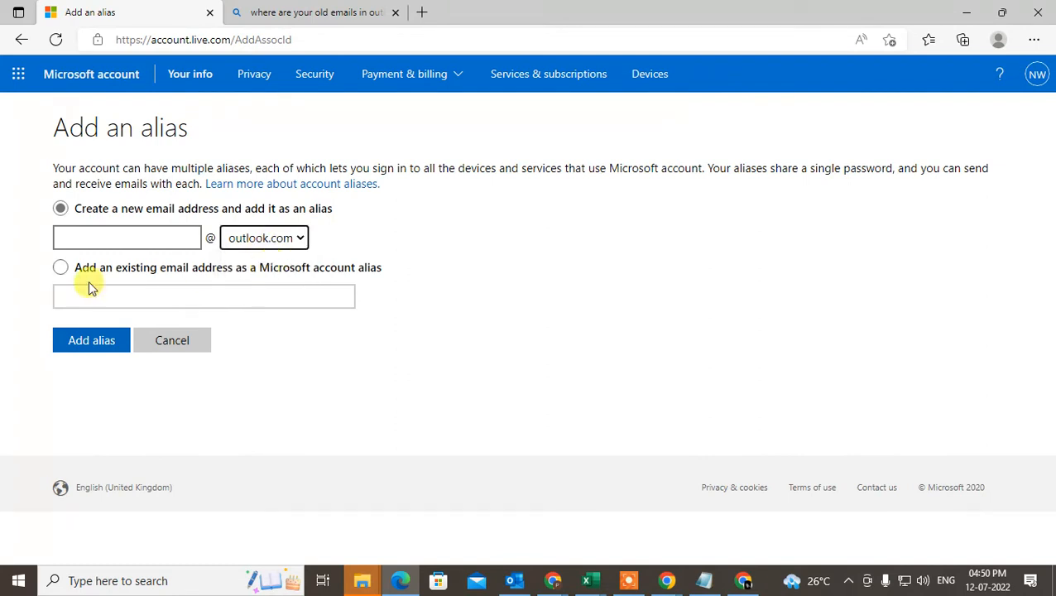
click(60, 266)
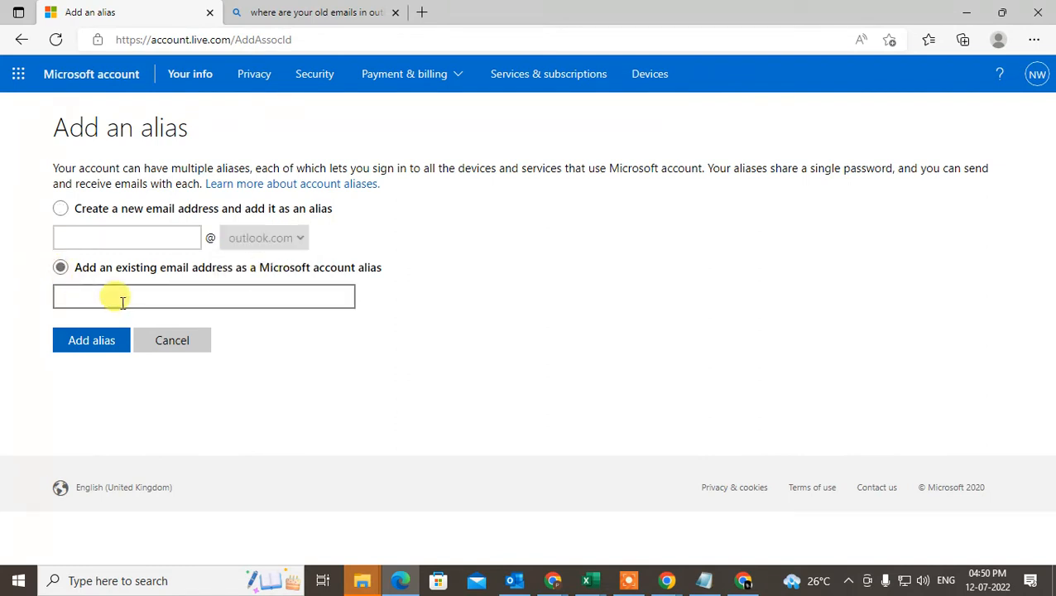
click(203, 295)
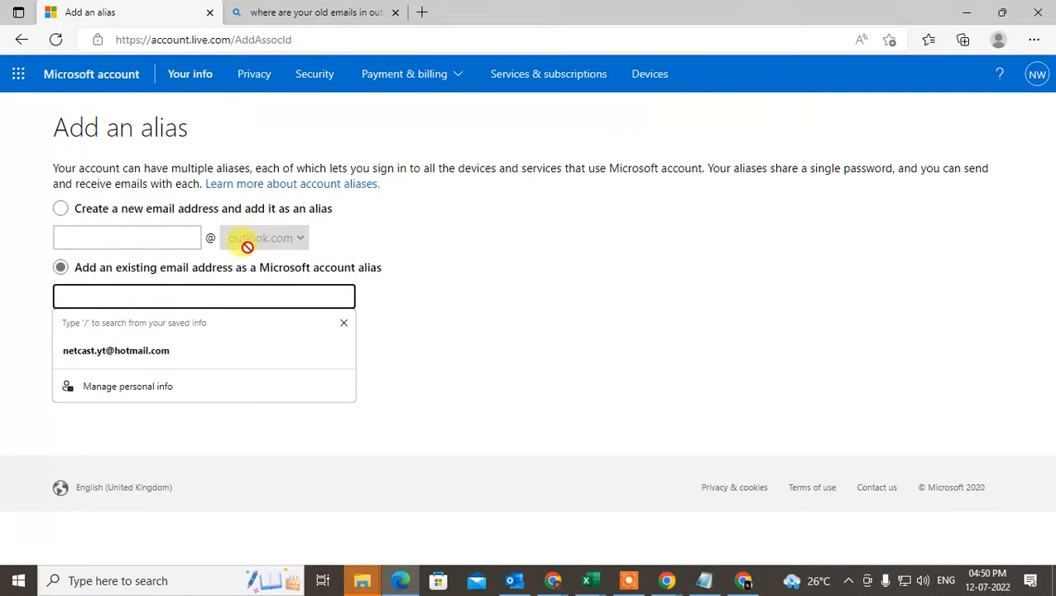
click(205, 295)
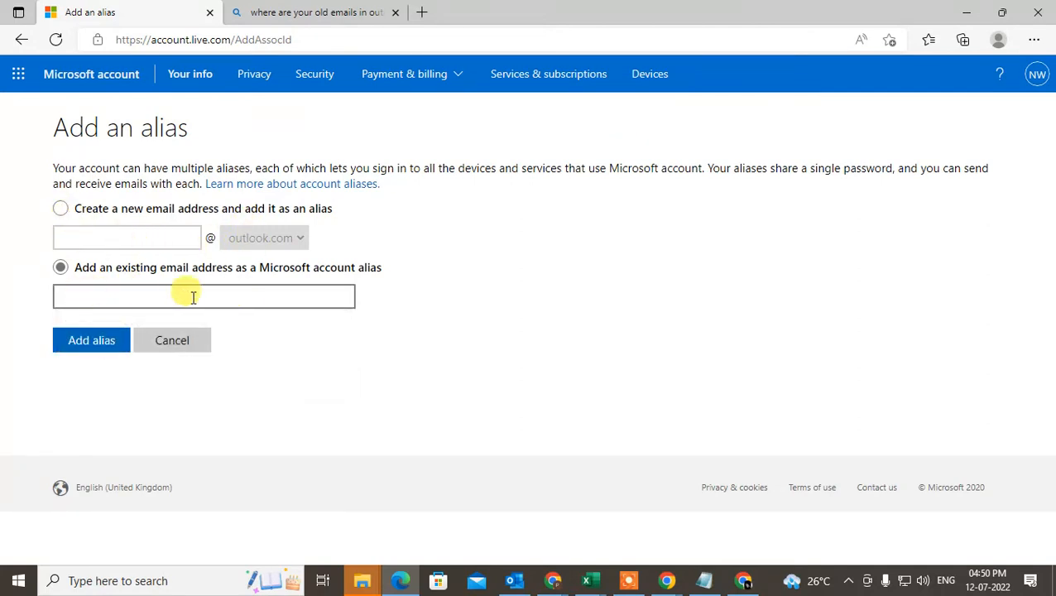
click(264, 238)
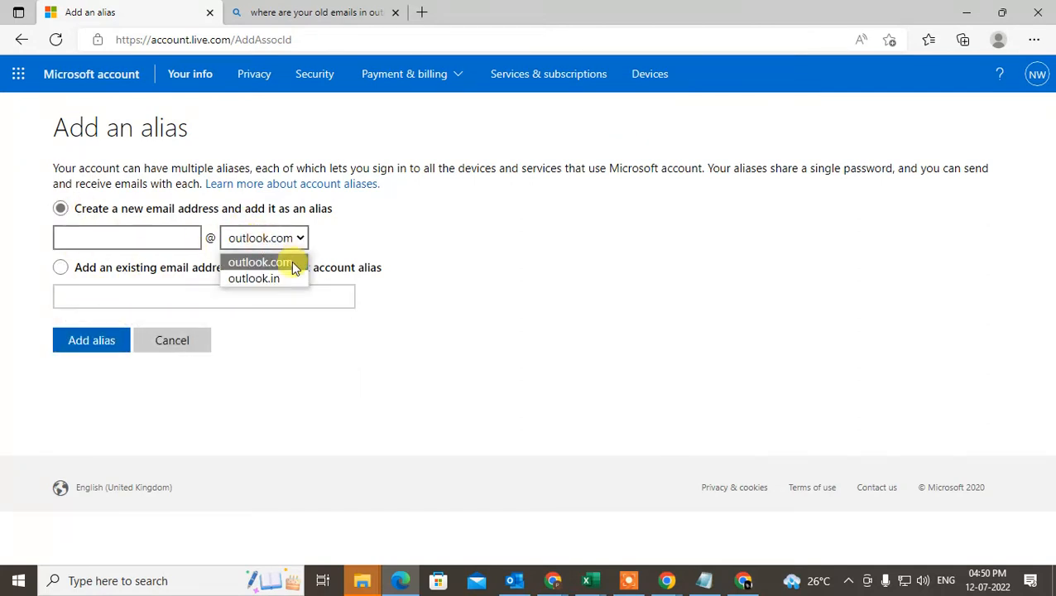
mouse_move(254, 278)
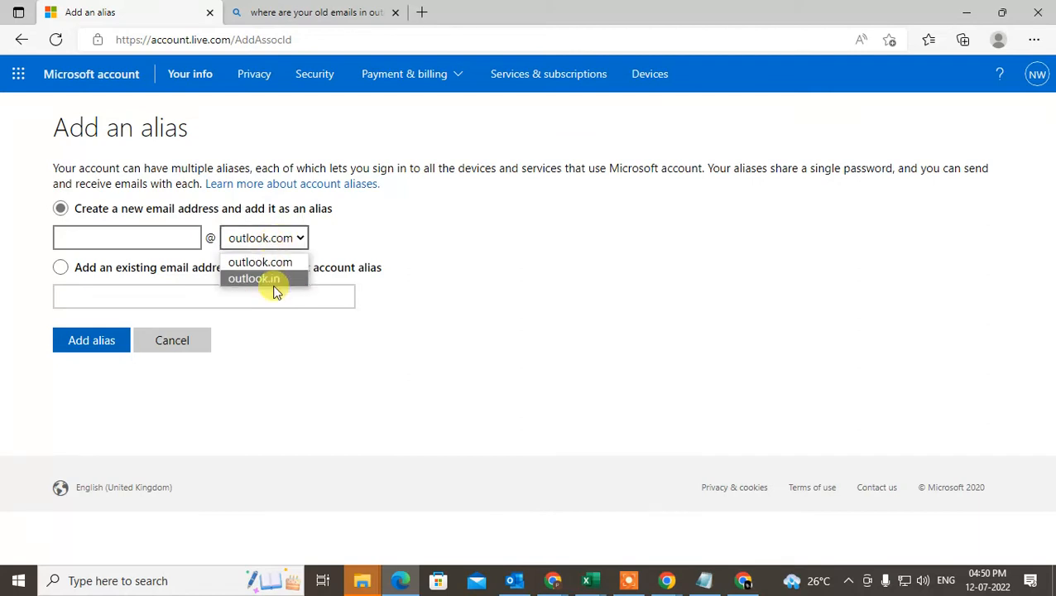
text(netcast.yt)
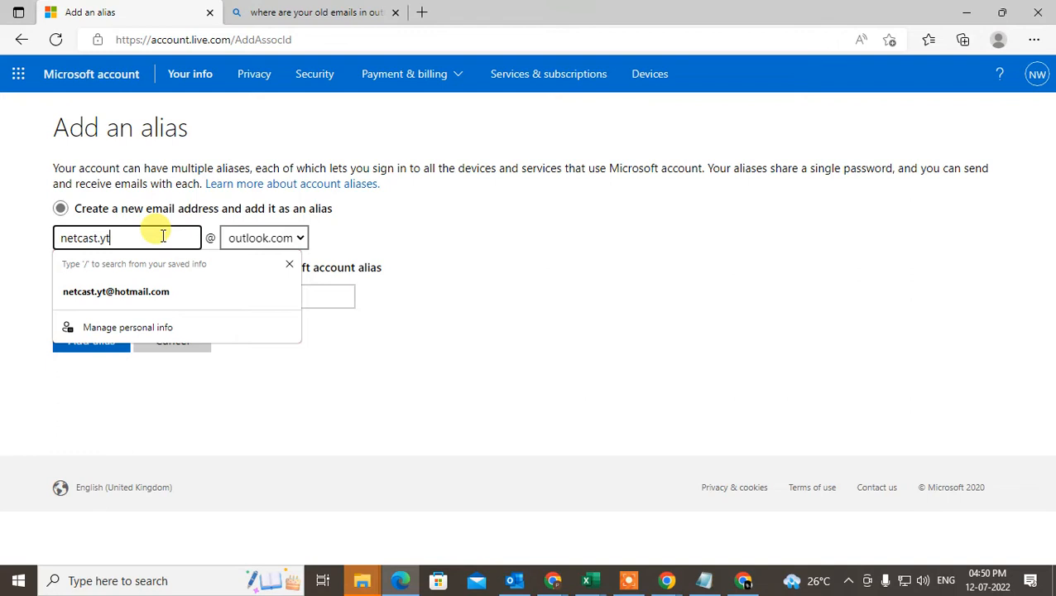
text(outlook)
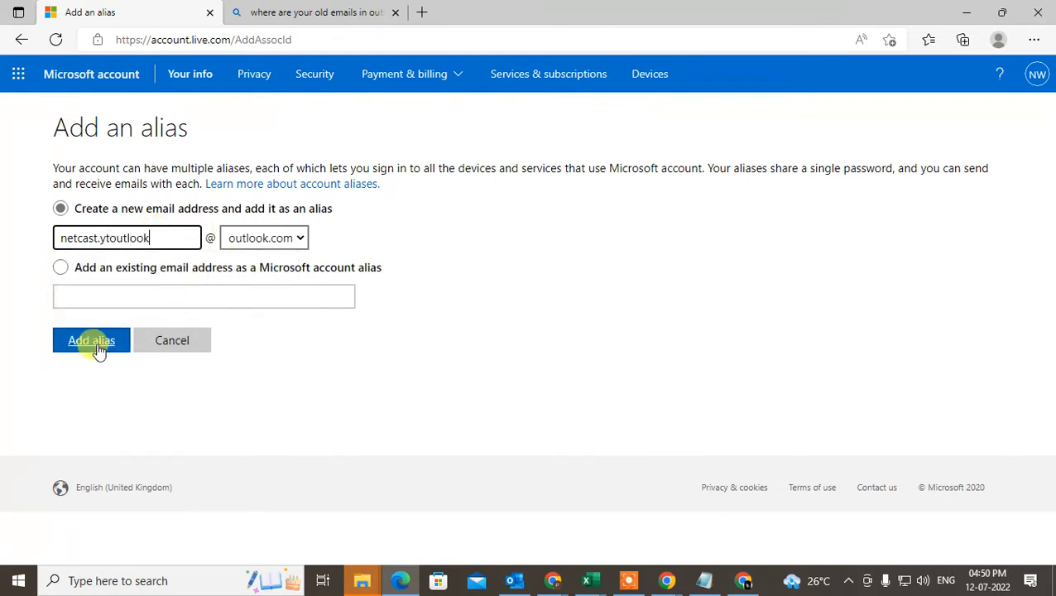
click(91, 340)
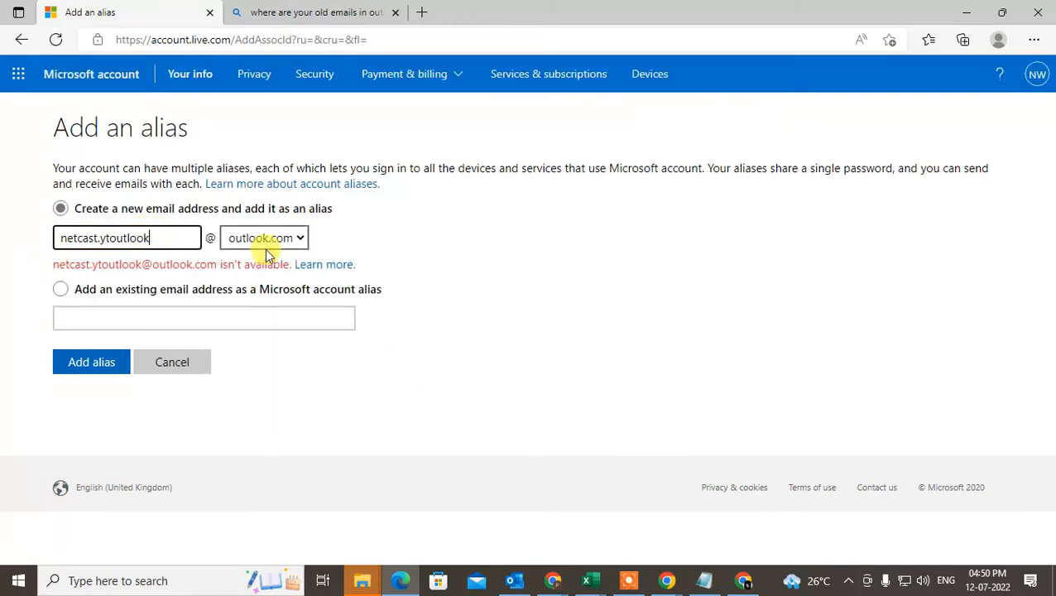
mouse_move(248, 280)
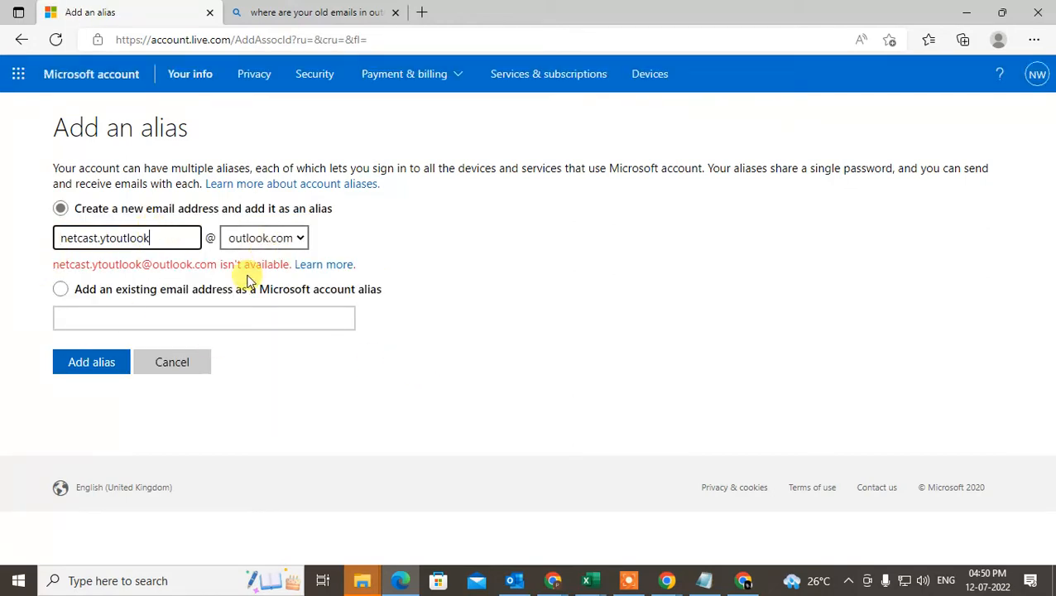
text(455)
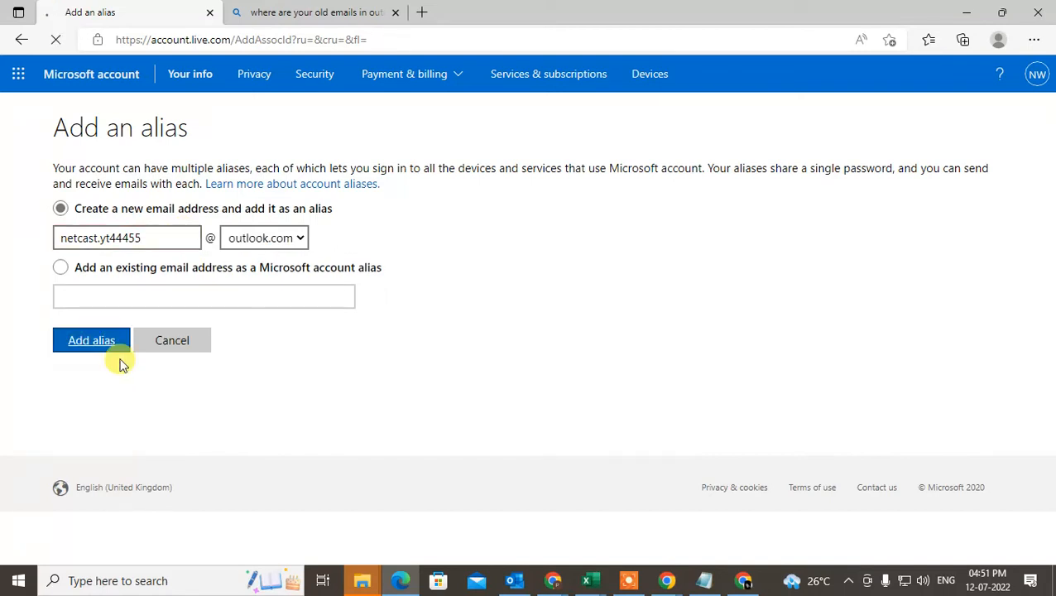
click(91, 340)
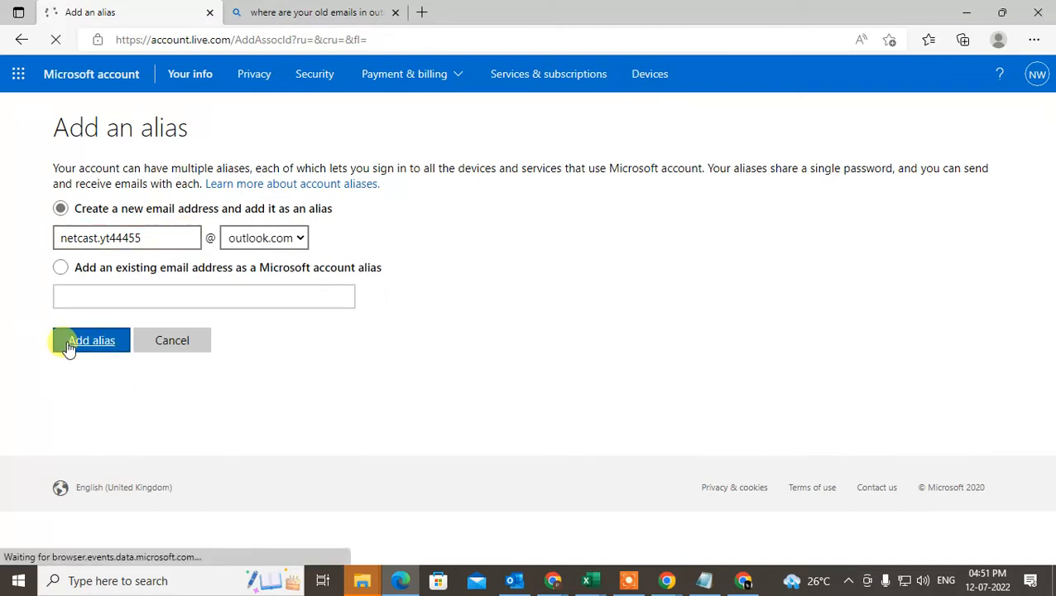
click(91, 340)
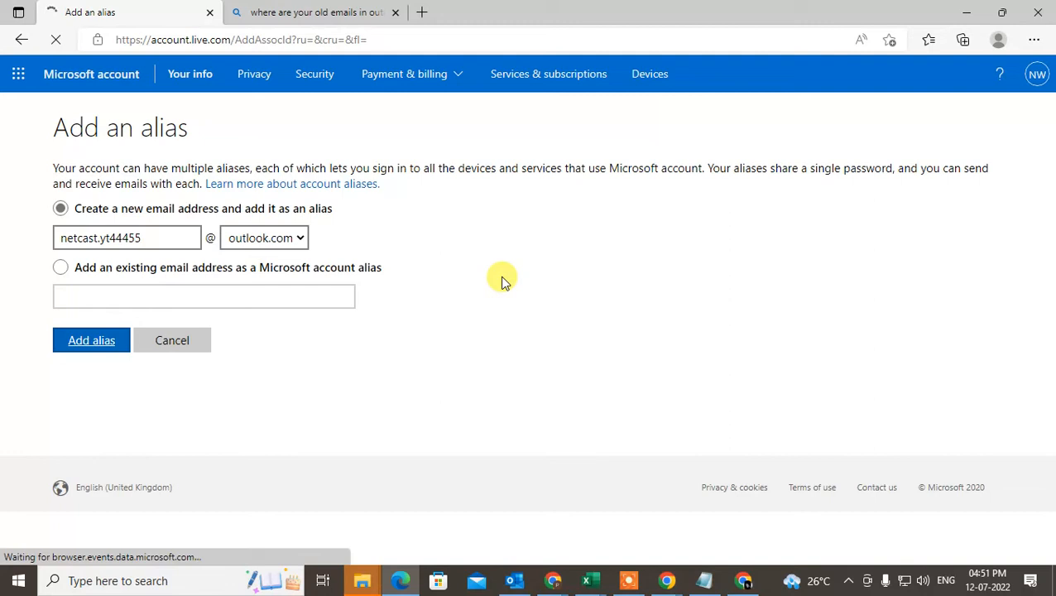
click(91, 341)
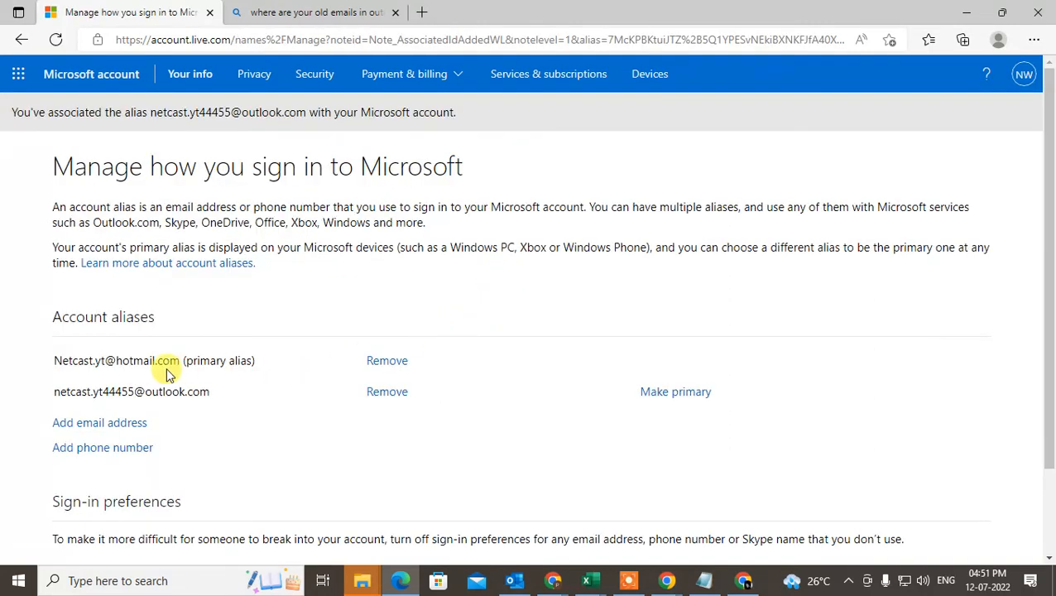
double_click(116, 361)
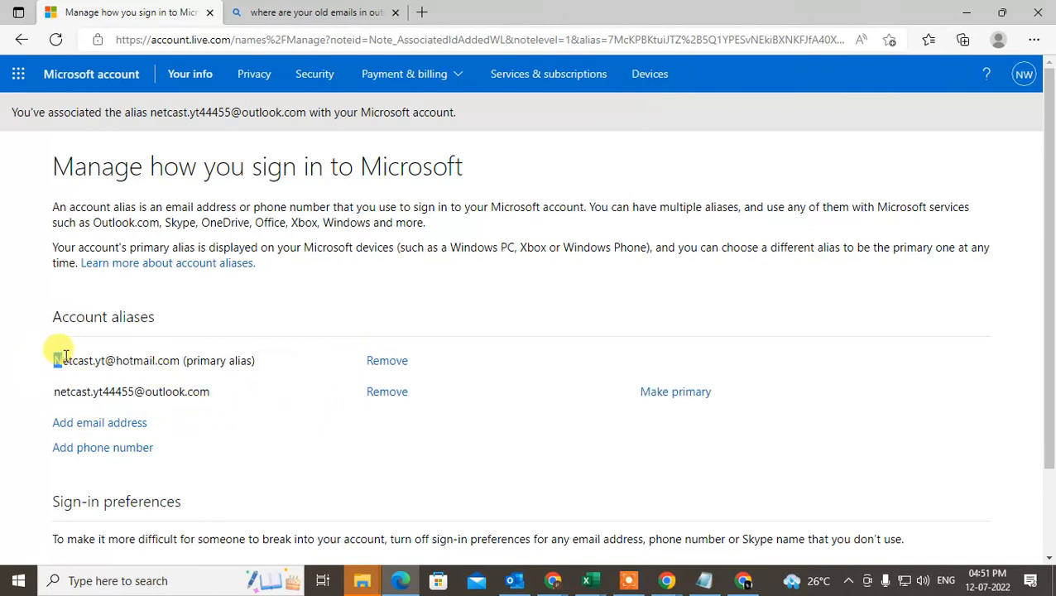
scroll(down, 3)
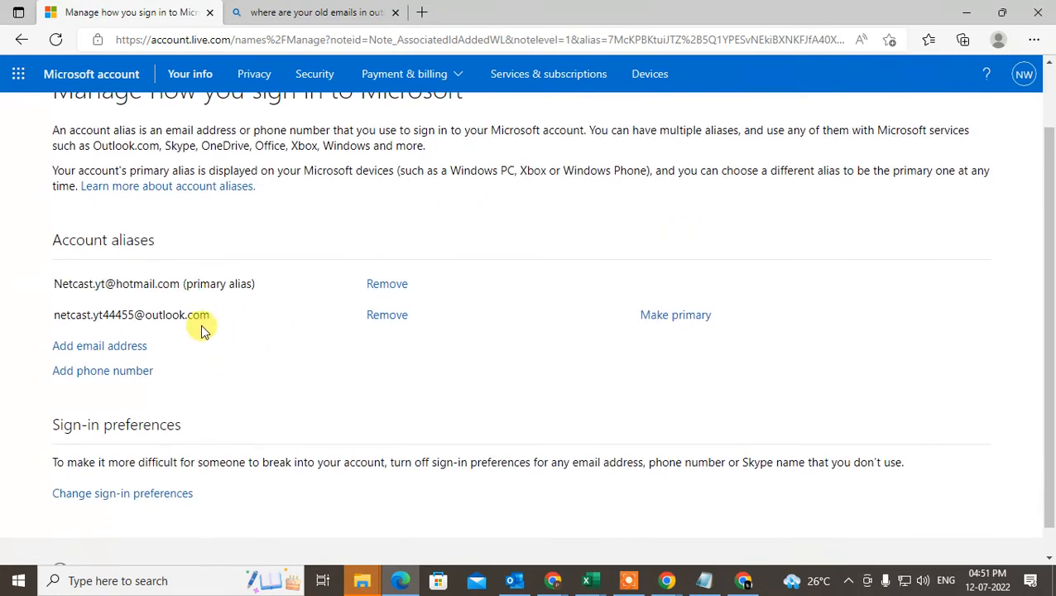
double_click(130, 315)
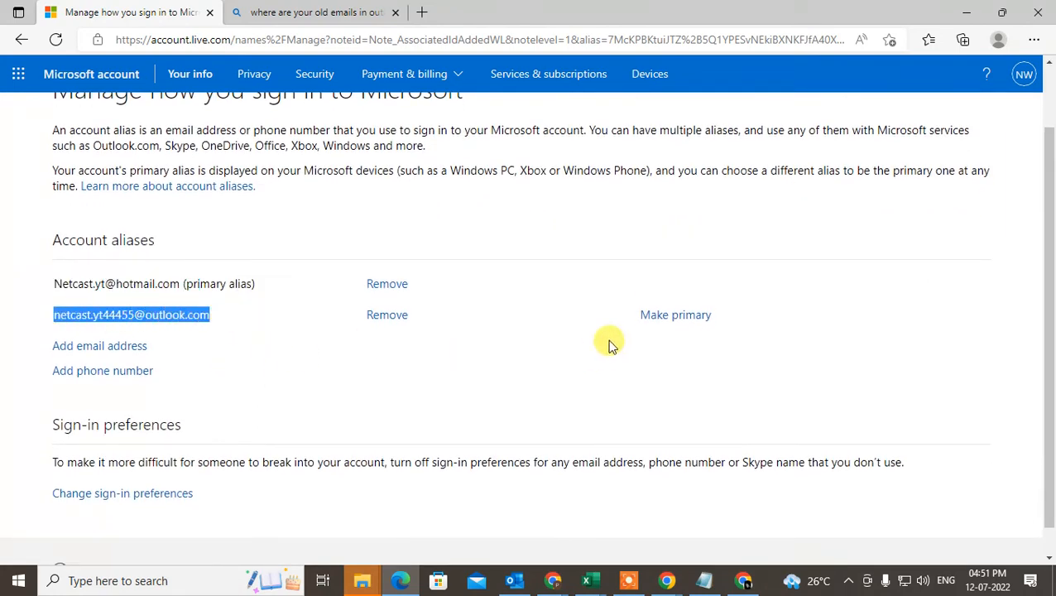
mouse_move(675, 315)
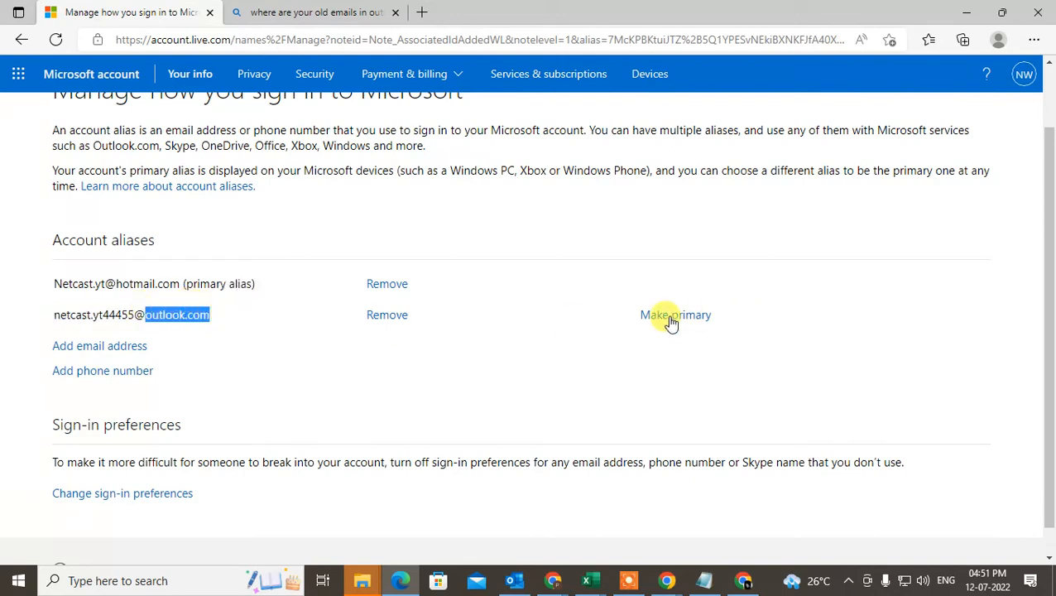
mouse_move(386, 283)
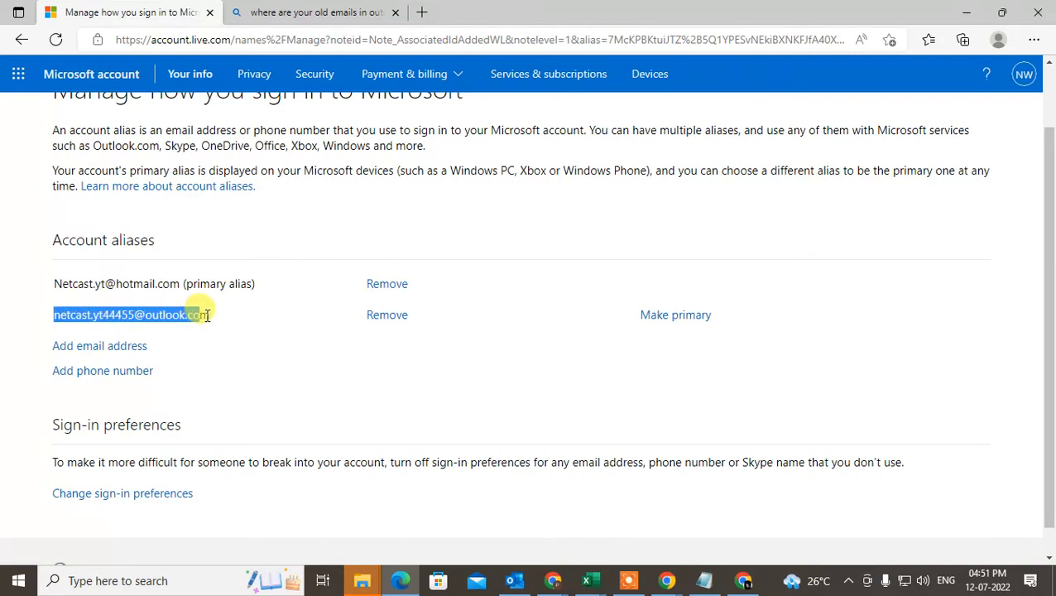
click(267, 321)
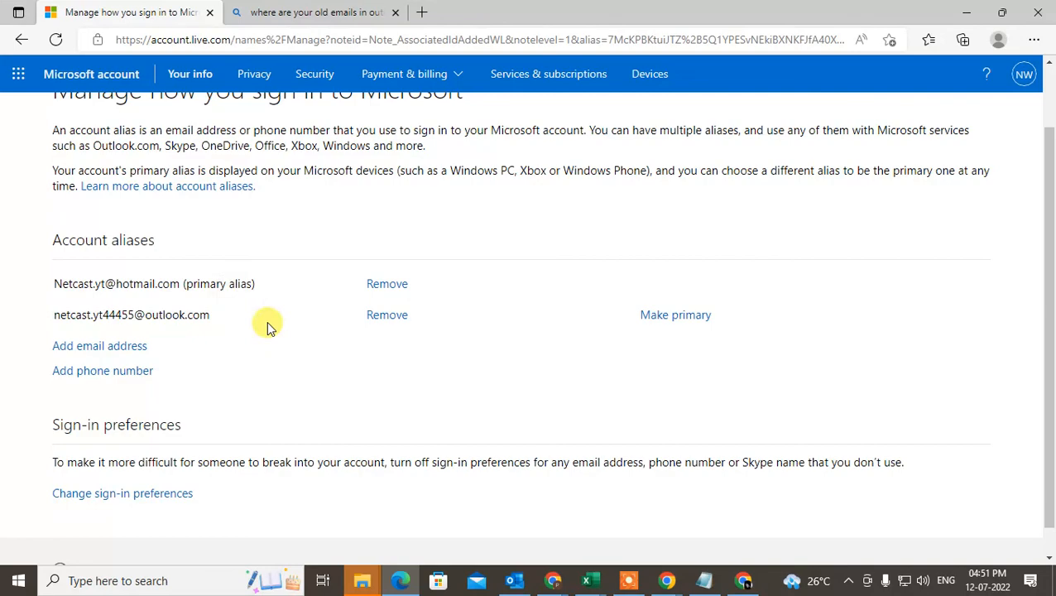